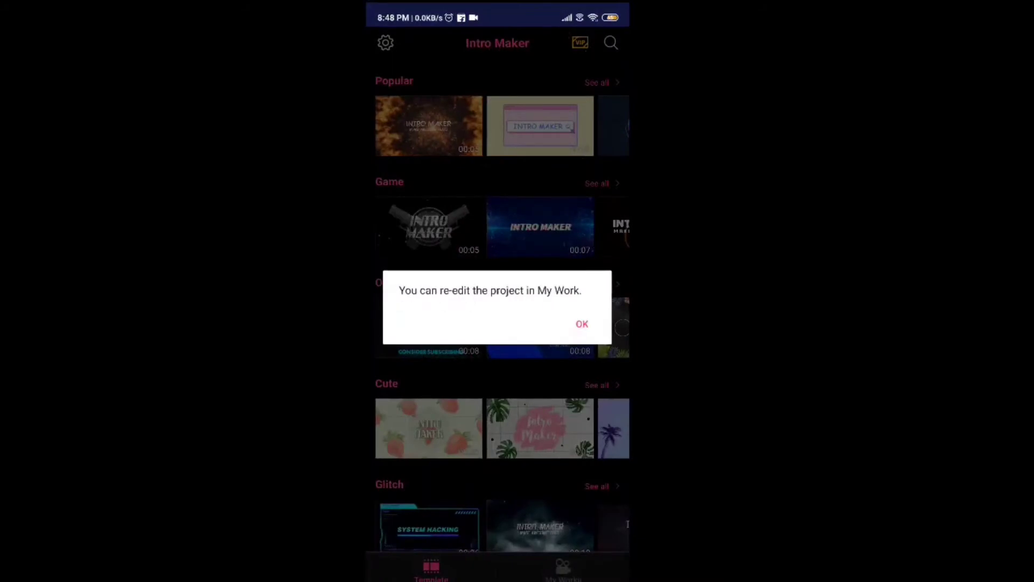
- Dismiss the re-edit tip, check the VIP overview shows everything unlocked, and return to the gallery
{"action": "left_click", "coordinate": [581, 324]}
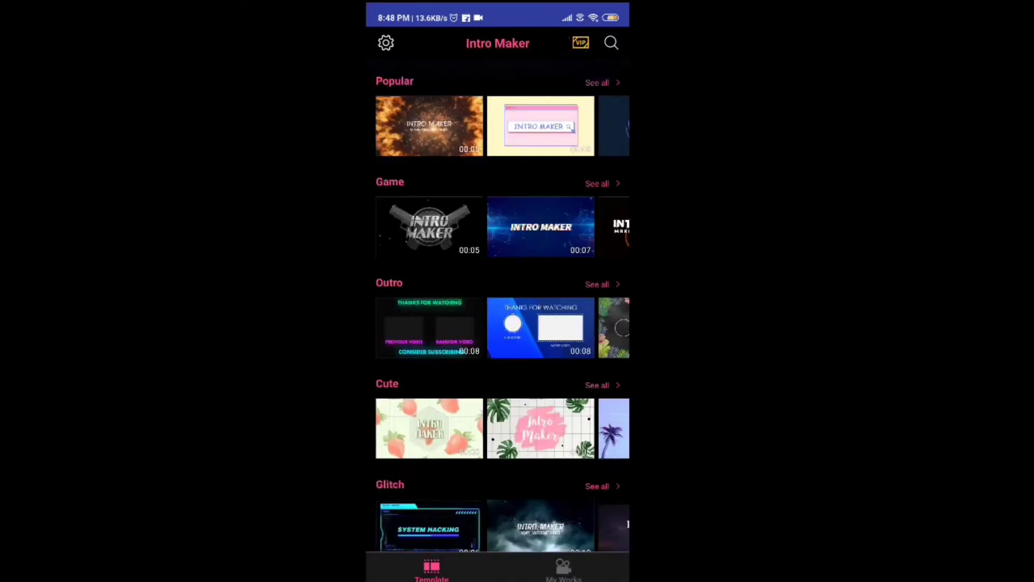
{"action": "scroll", "scroll_direction": "down", "scroll_amount": 3}
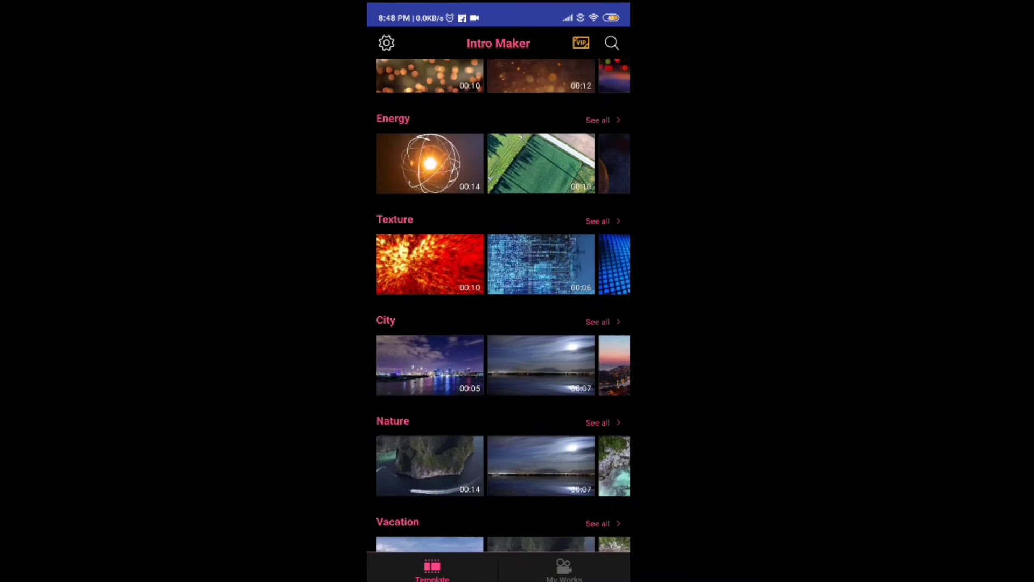
{"action": "left_click", "coordinate": [385, 43]}
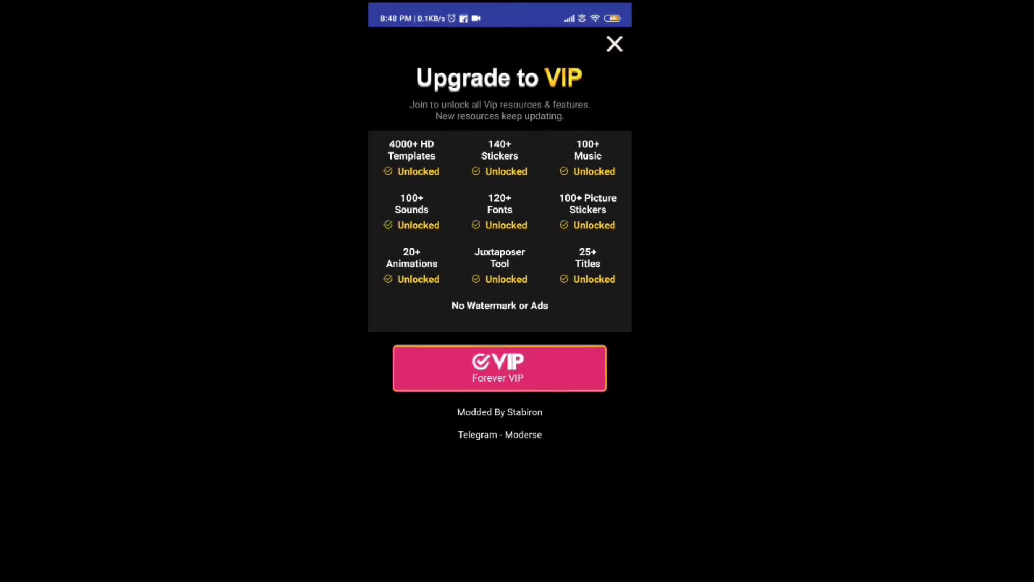
{"action": "left_click", "coordinate": [613, 43]}
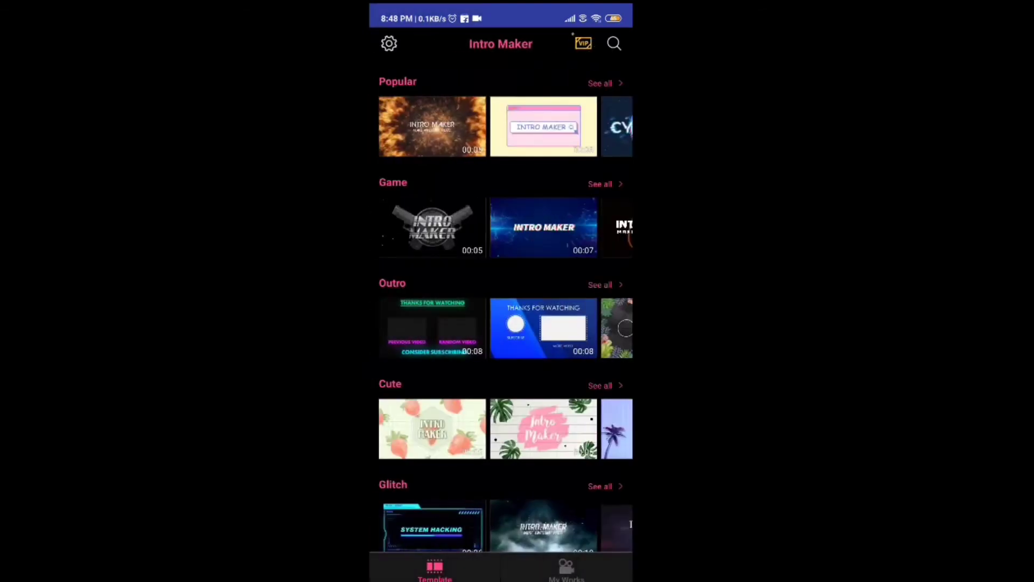
- Download the glitch template from Popular in 1080P and retitle it to the channel name
{"action": "left_click", "coordinate": [600, 83]}
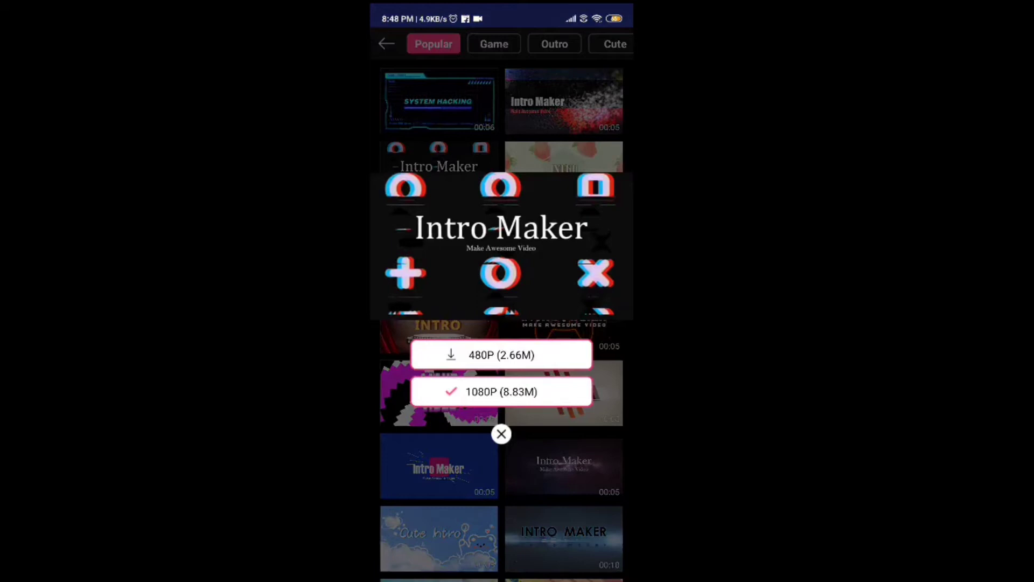
{"action": "left_click", "coordinate": [501, 391]}
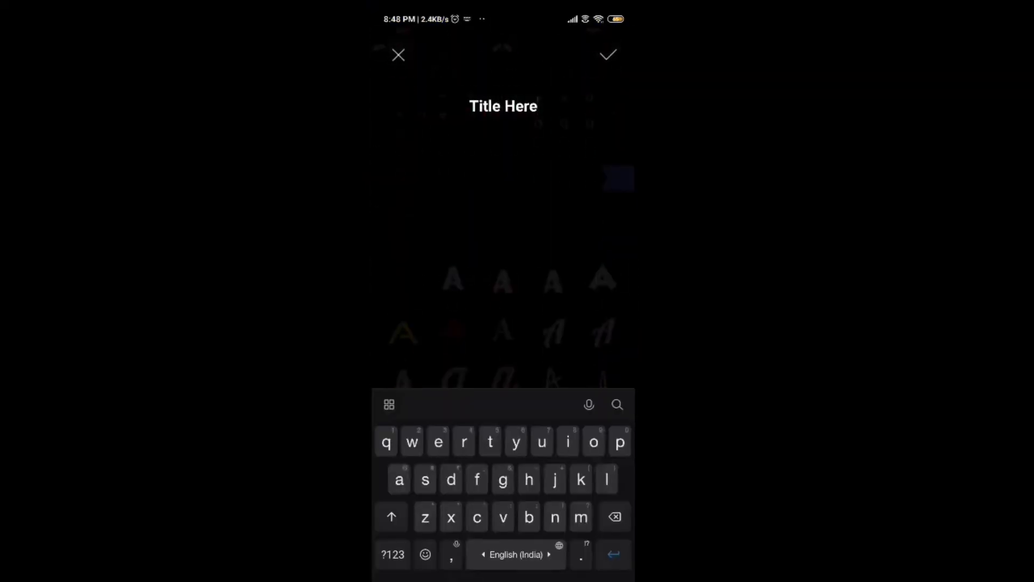
{"action": "type", "text": "cha"}
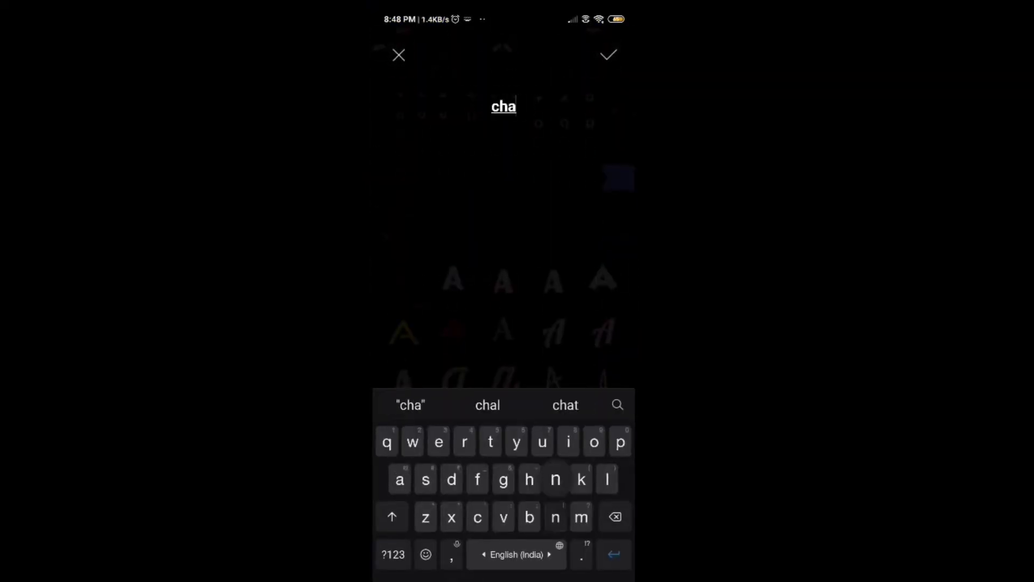
{"action": "left_click", "coordinate": [607, 55]}
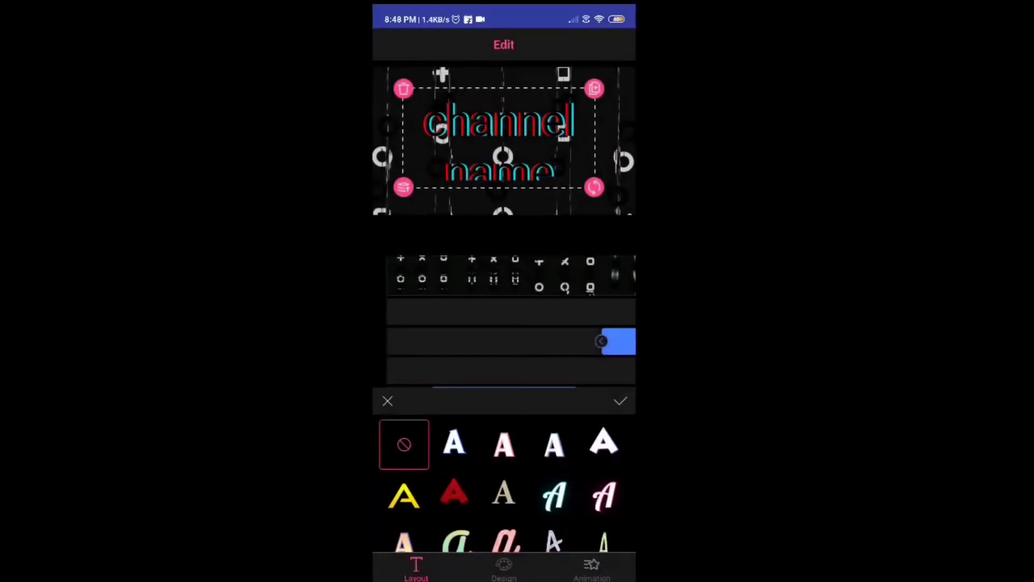
{"action": "left_click", "coordinate": [620, 401]}
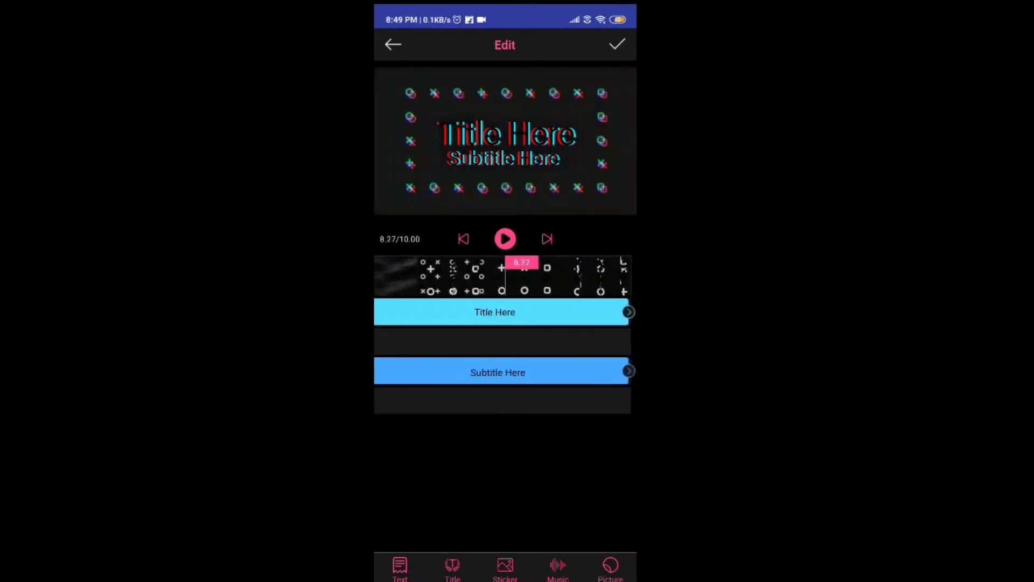
- Add a sticker layer with a subscribe sticker, leaving the music categories showing
{"action": "left_click", "coordinate": [494, 313]}
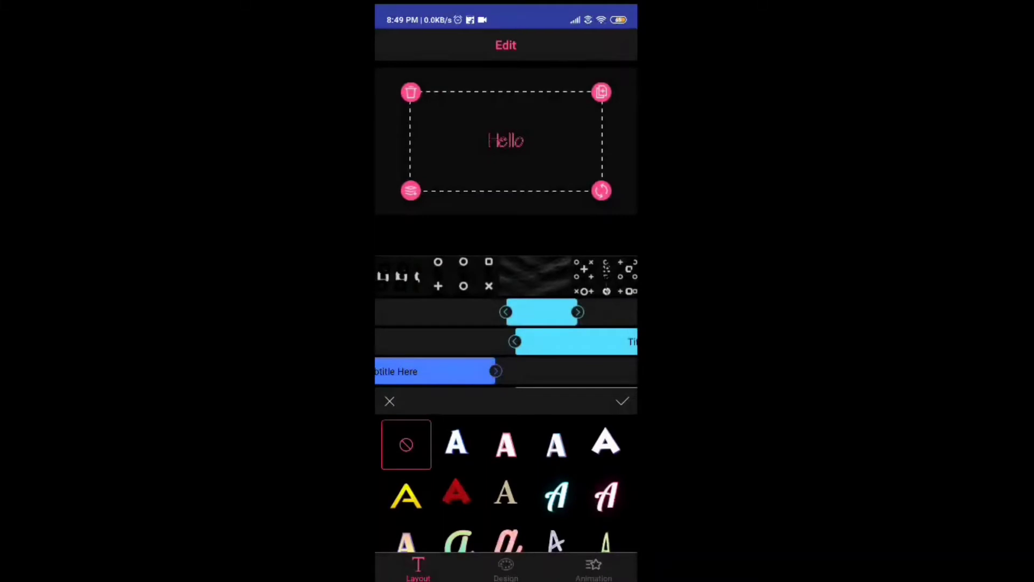
{"action": "left_click", "coordinate": [418, 569]}
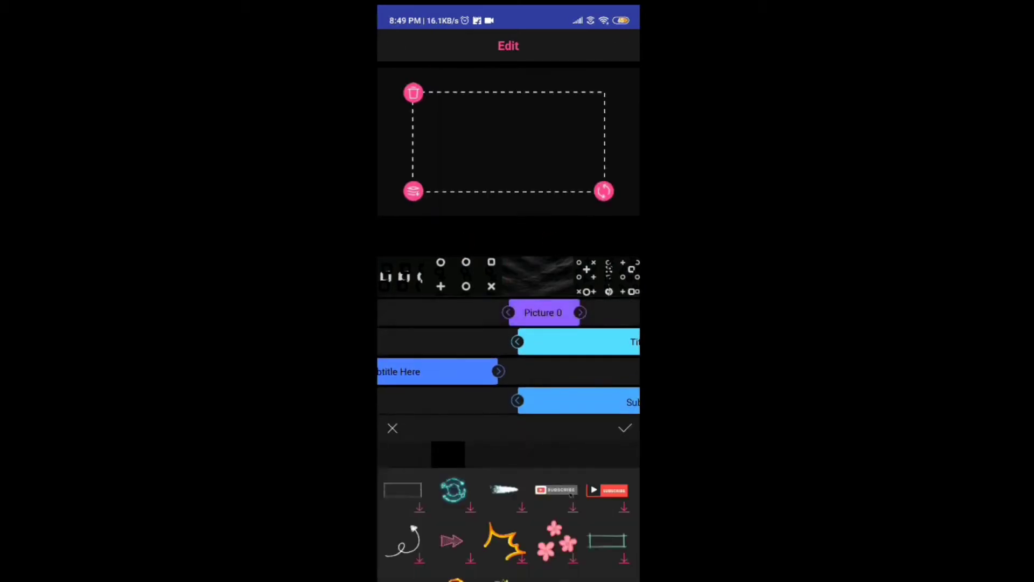
{"action": "left_click", "coordinate": [607, 489]}
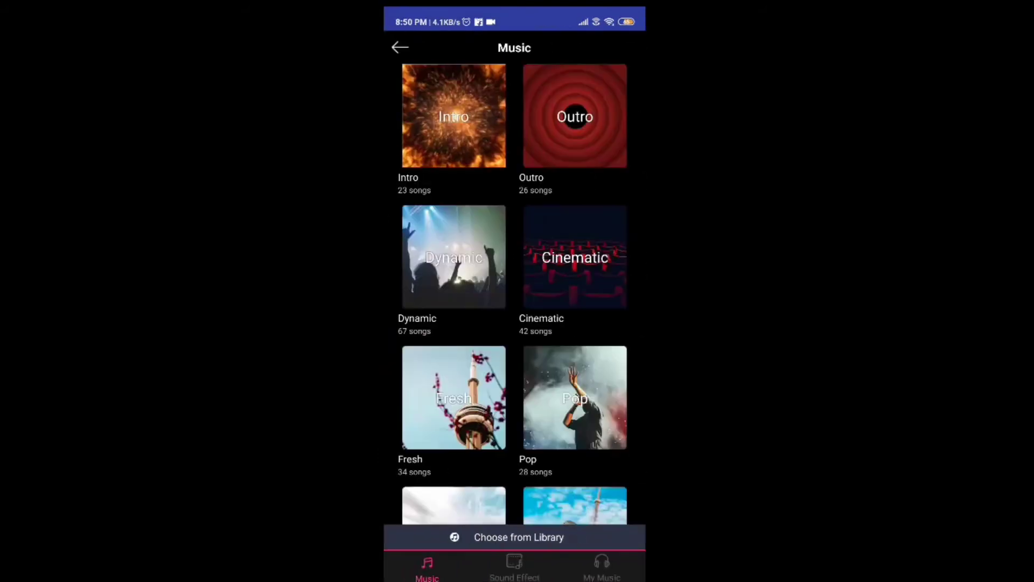
- Add a song from the Dynamic collection as background music and play the intro
{"action": "left_click", "coordinate": [453, 116]}
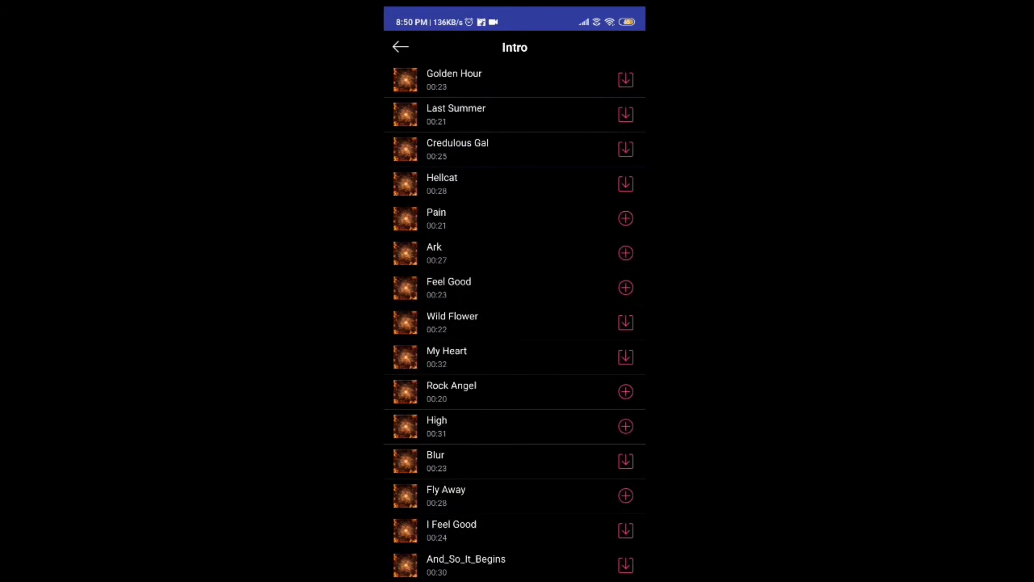
{"action": "left_click", "coordinate": [401, 46]}
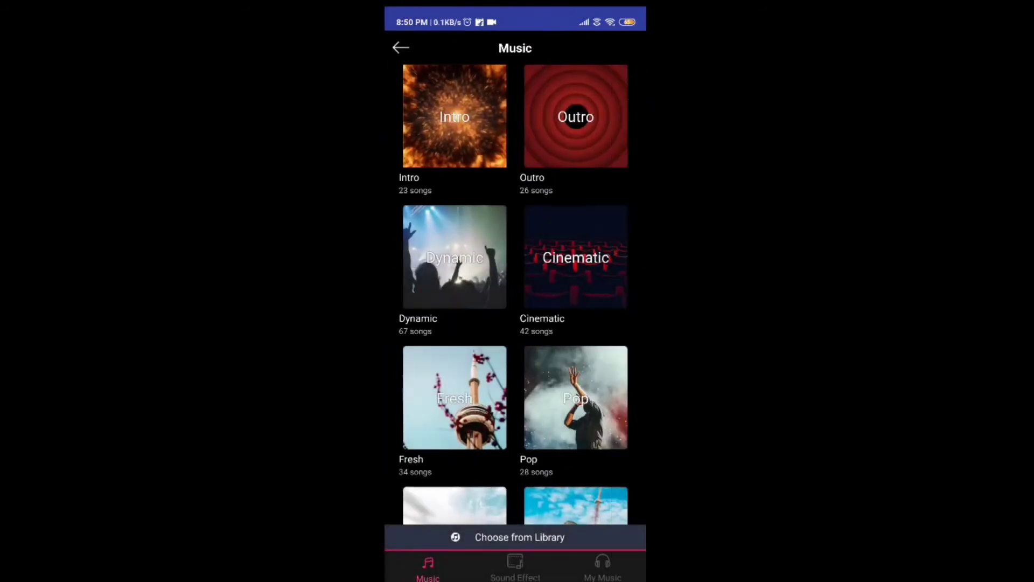
{"action": "left_click", "coordinate": [454, 257]}
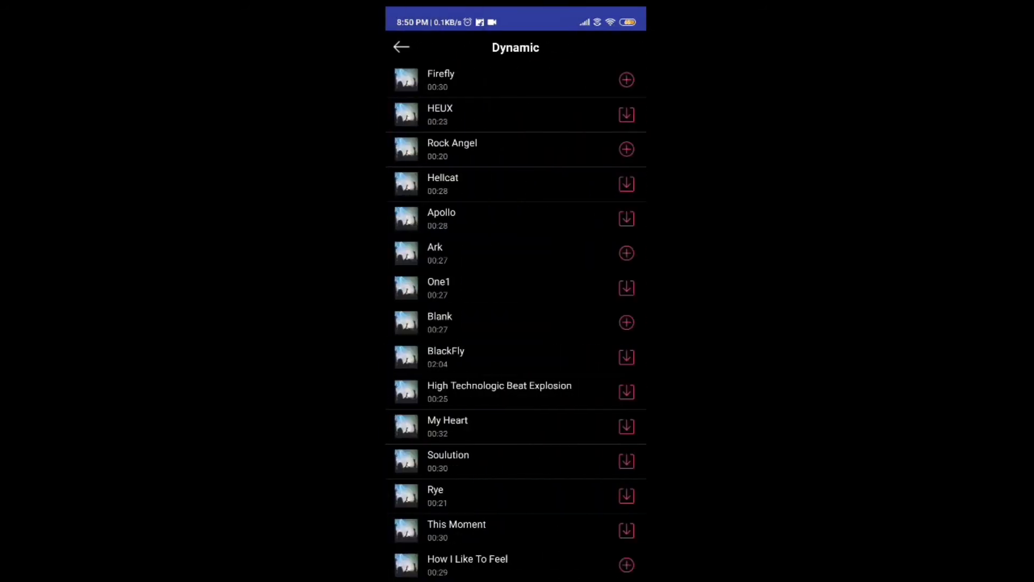
{"action": "scroll", "scroll_direction": "down", "scroll_amount": 3}
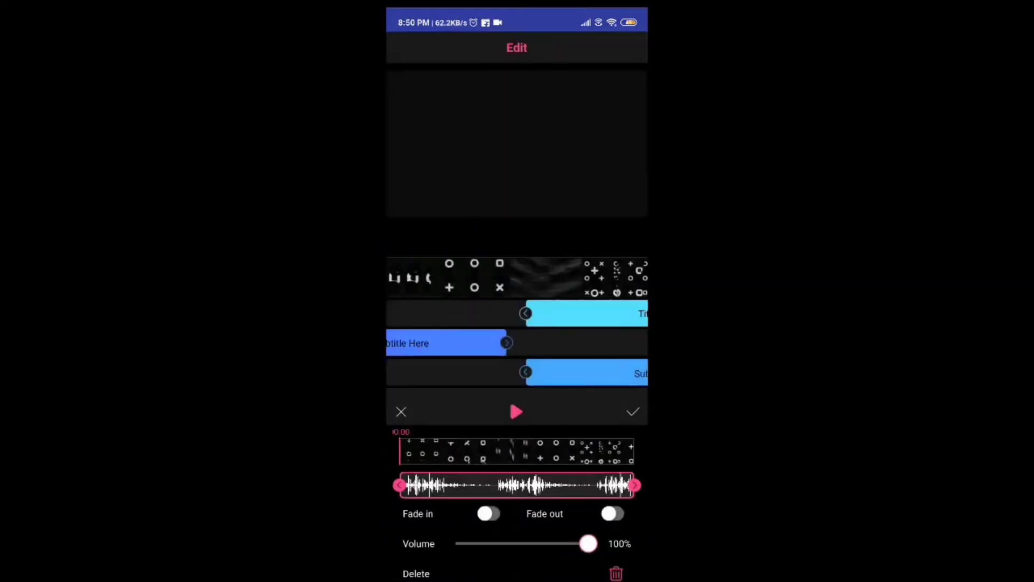
{"action": "left_click", "coordinate": [516, 412]}
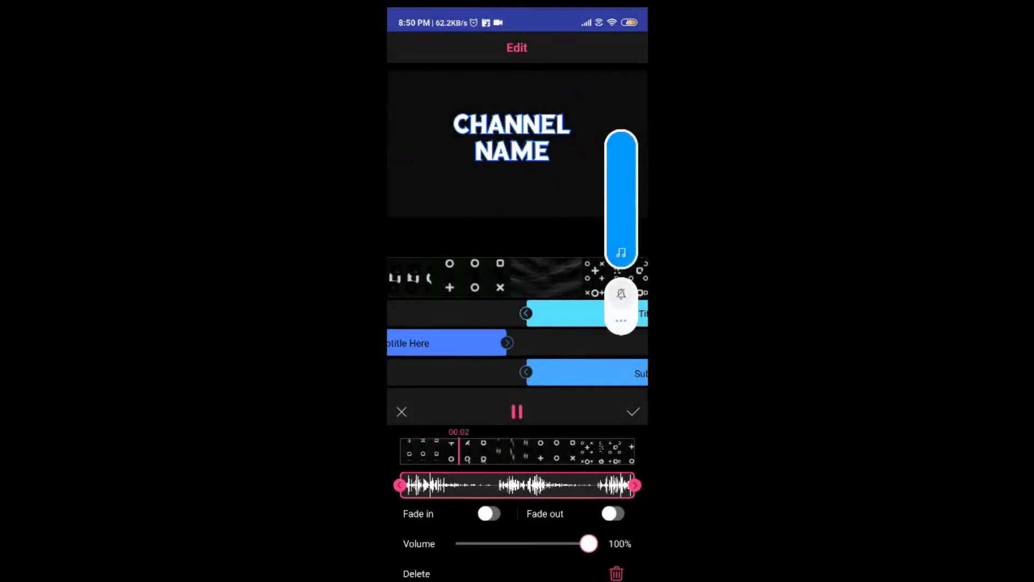